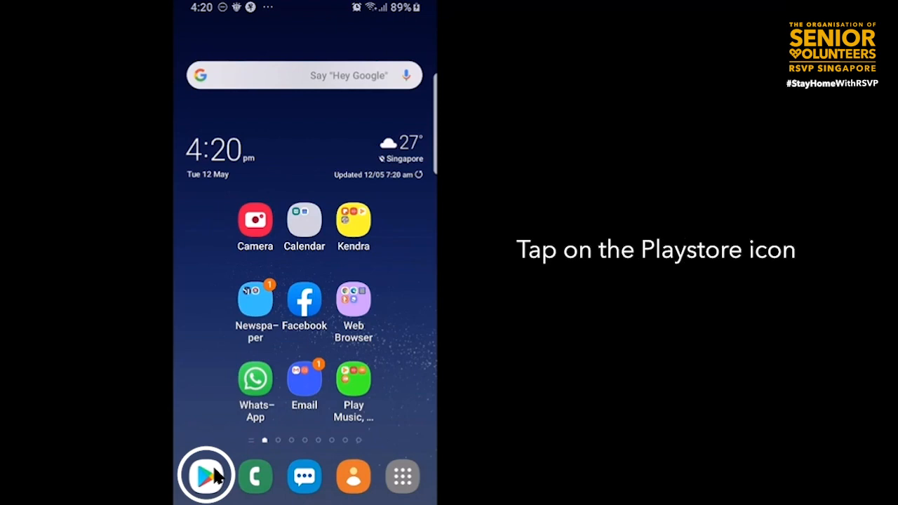
Search the Play Store for 'zoom' and install ZOOM Cloud Meetings.
{"action": "left_click", "coordinate": [205, 477]}
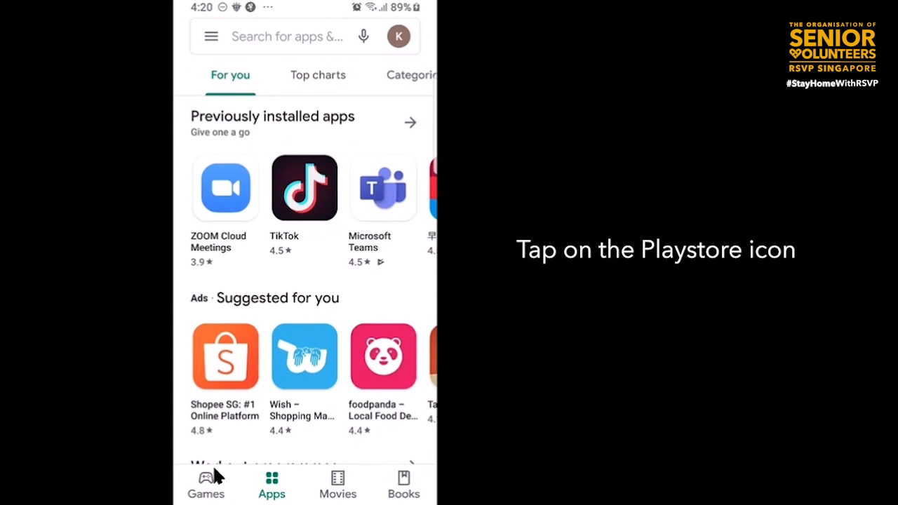
{"action": "left_click", "coordinate": [288, 36]}
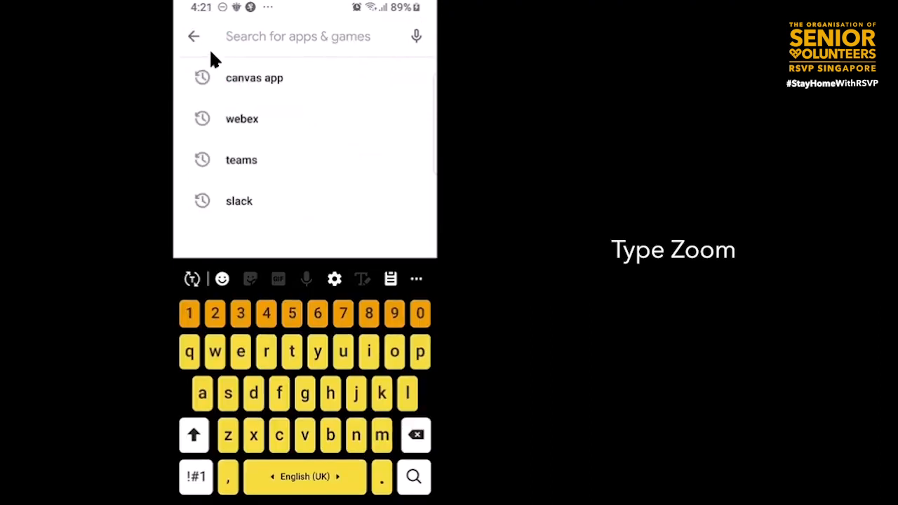
{"action": "type", "text": "zo"}
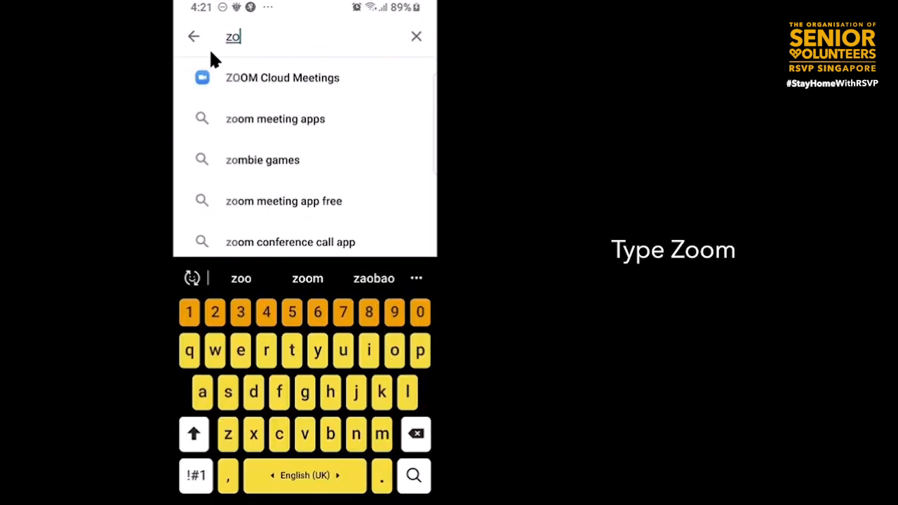
{"action": "type", "text": "om"}
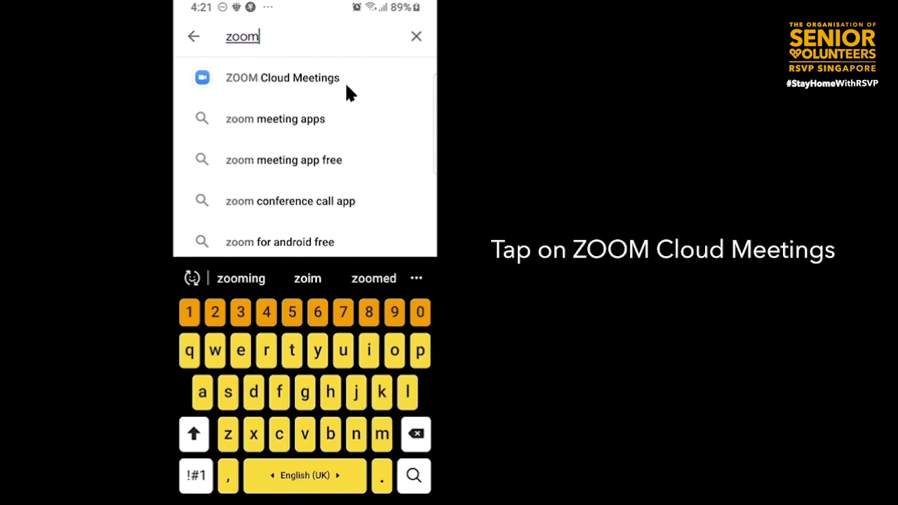
{"action": "left_click", "coordinate": [280, 78]}
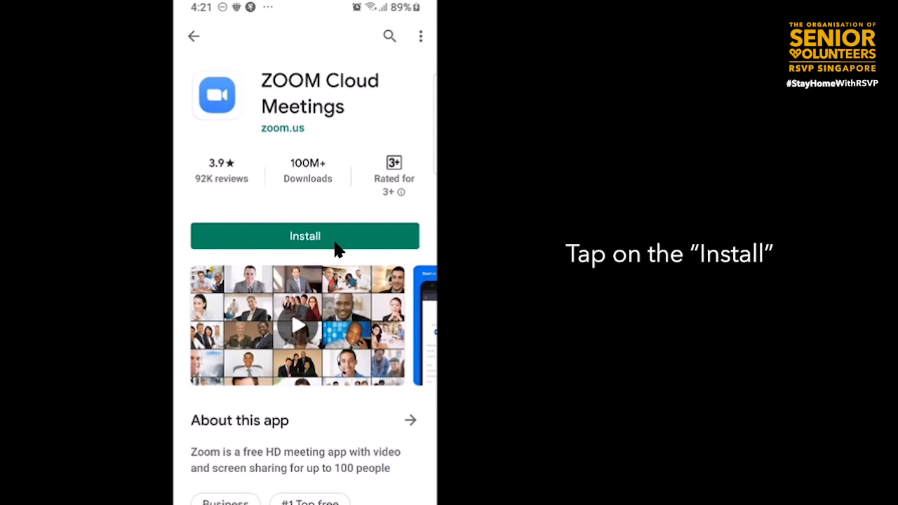
{"action": "left_click", "coordinate": [304, 236]}
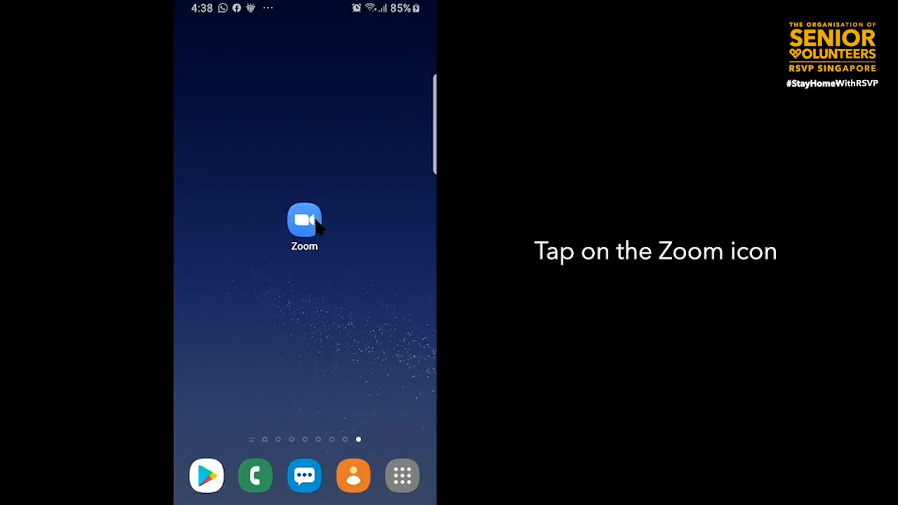
Launch Zoom and set the sign-up birth date to 12 Oct 1954.
{"action": "left_click", "coordinate": [305, 219]}
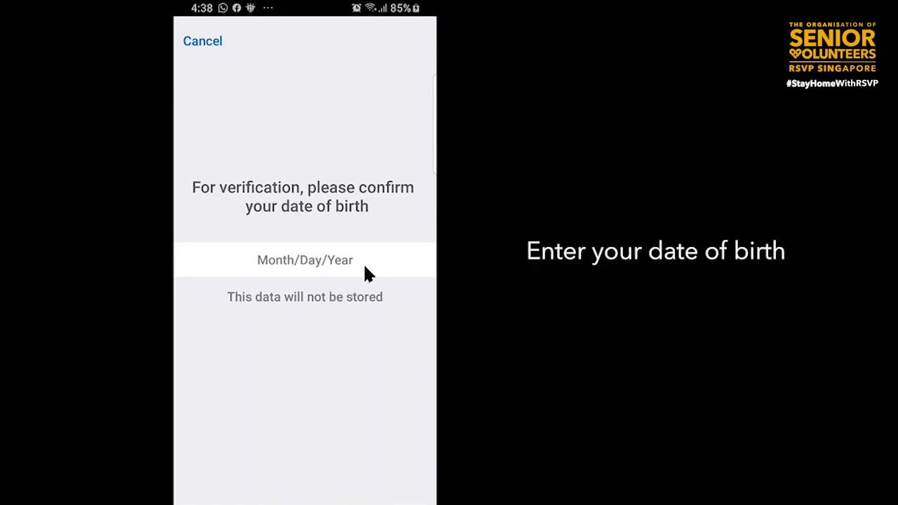
{"action": "left_click", "coordinate": [305, 260]}
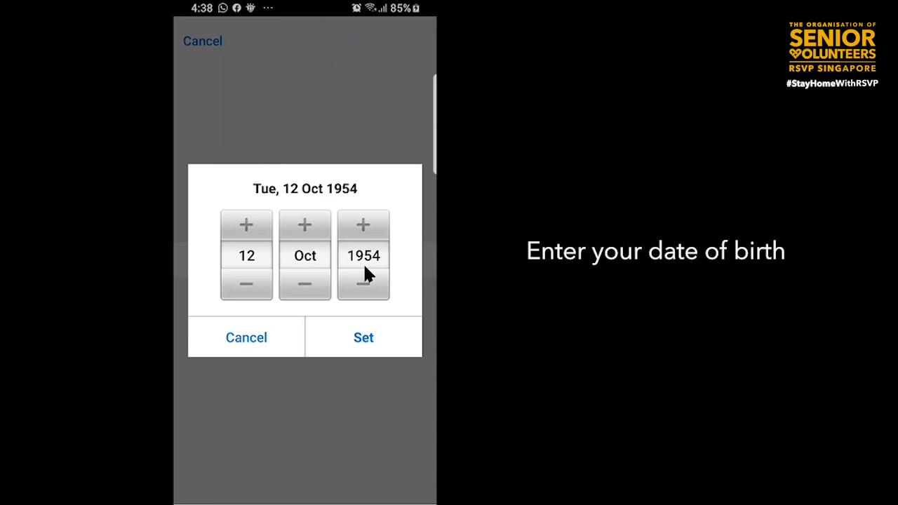
{"action": "mouse_move", "coordinate": [382, 337]}
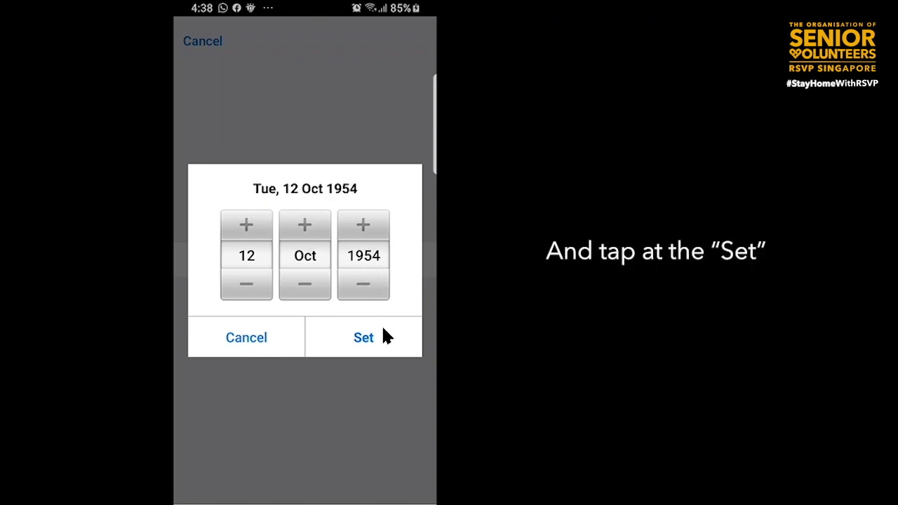
{"action": "mouse_move", "coordinate": [387, 342]}
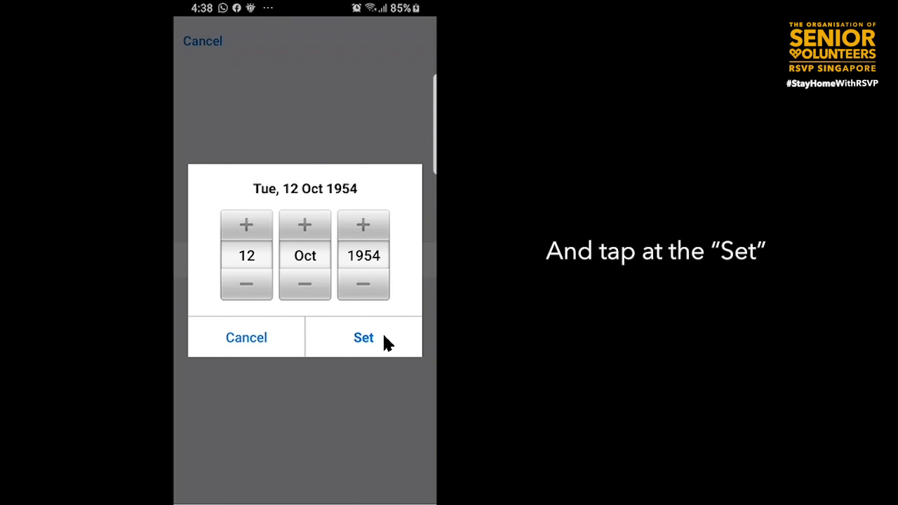
{"action": "left_click", "coordinate": [362, 336]}
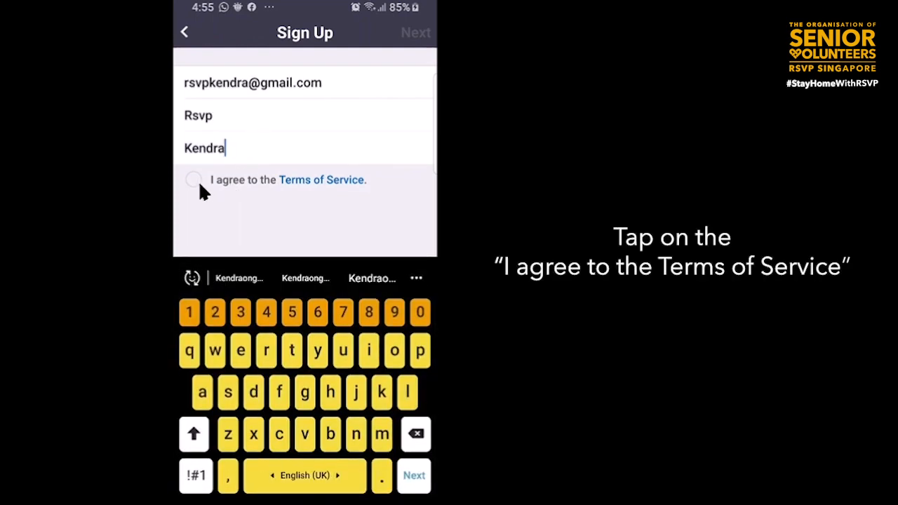
Accept the Terms of Service, submit the sign-up and proceed to signing in.
{"action": "left_click", "coordinate": [194, 179]}
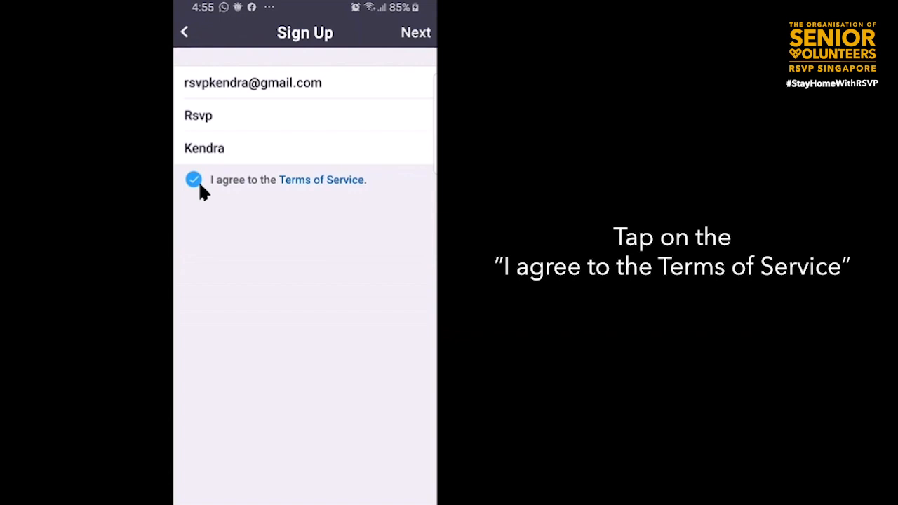
{"action": "mouse_move", "coordinate": [416, 32]}
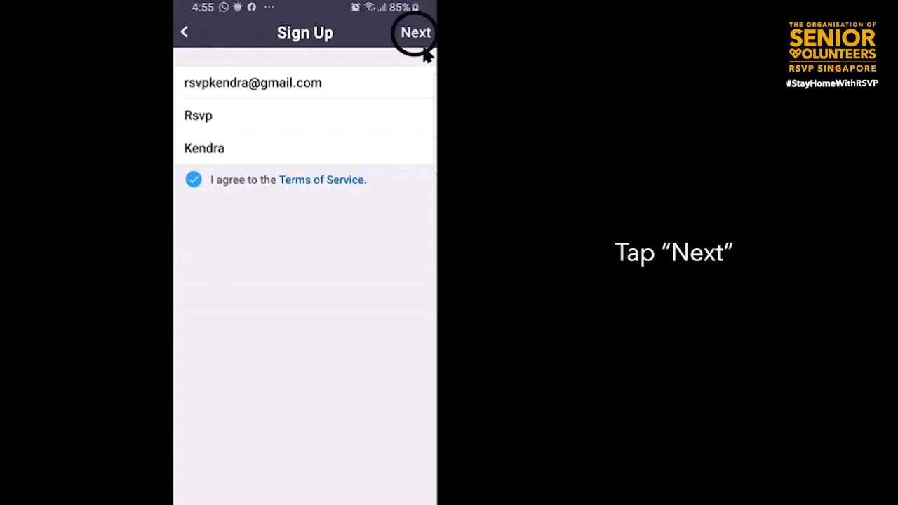
{"action": "left_click", "coordinate": [415, 33]}
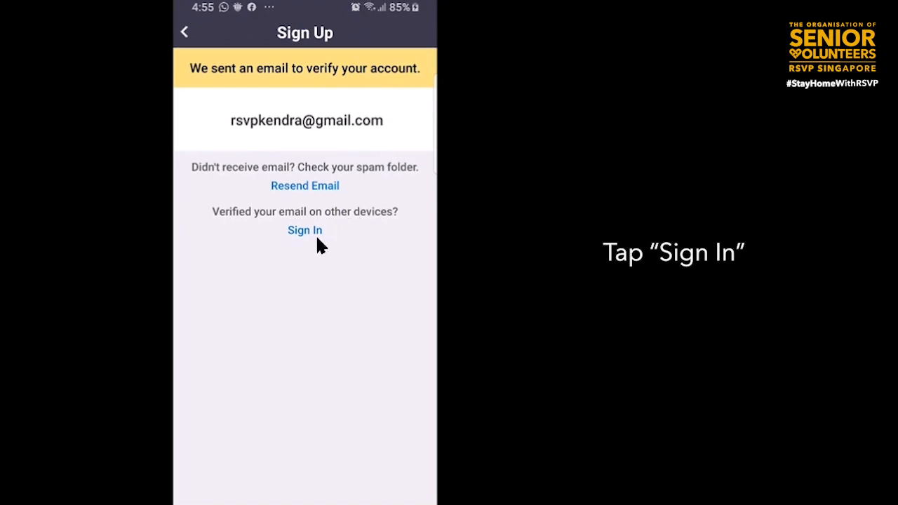
{"action": "left_click", "coordinate": [304, 231]}
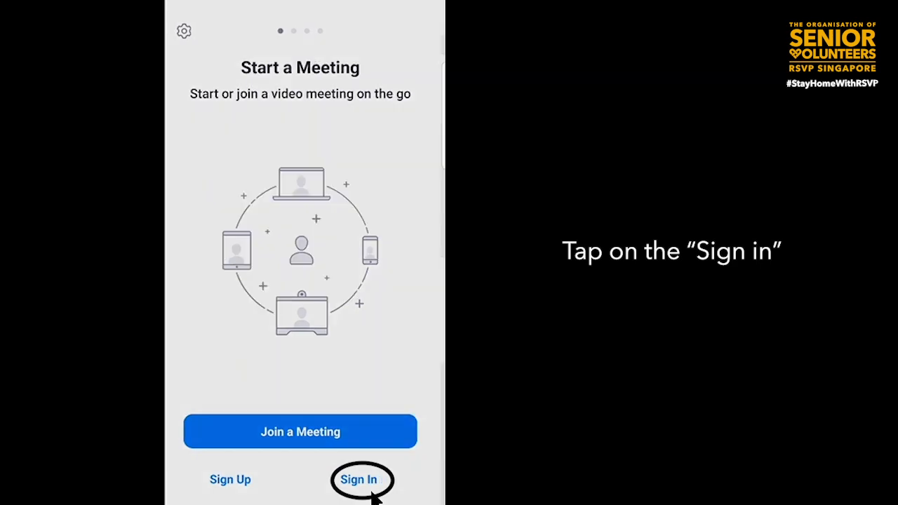
Sign in with the registered email and password to reach the Meet & Chat home screen.
{"action": "left_click", "coordinate": [359, 480]}
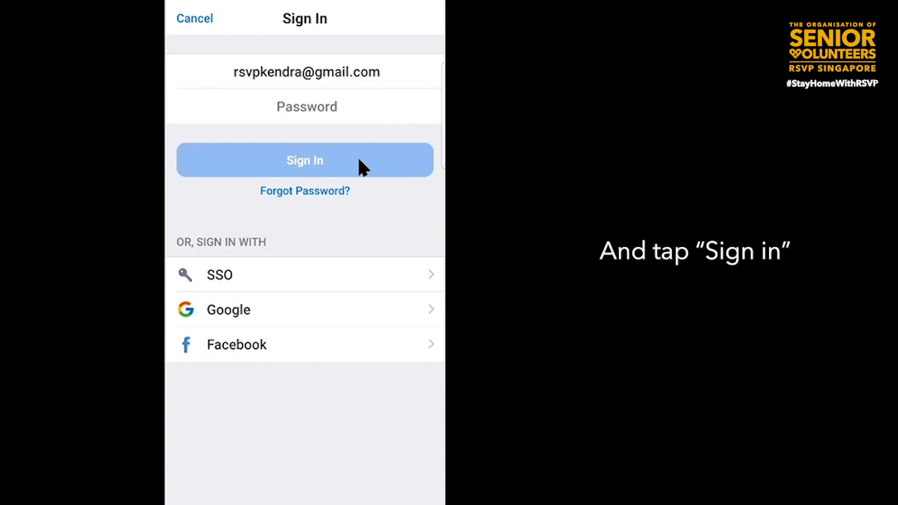
{"action": "left_click", "coordinate": [305, 160]}
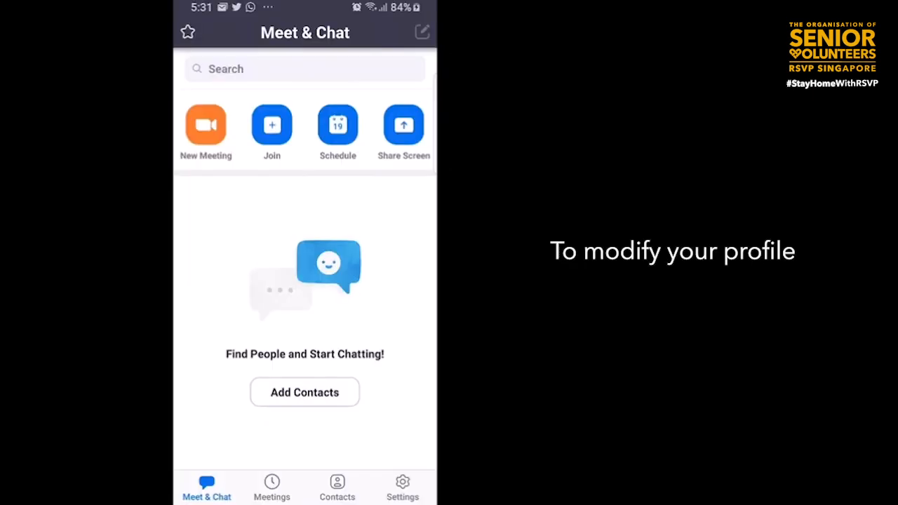
{"action": "mouse_move", "coordinate": [404, 488]}
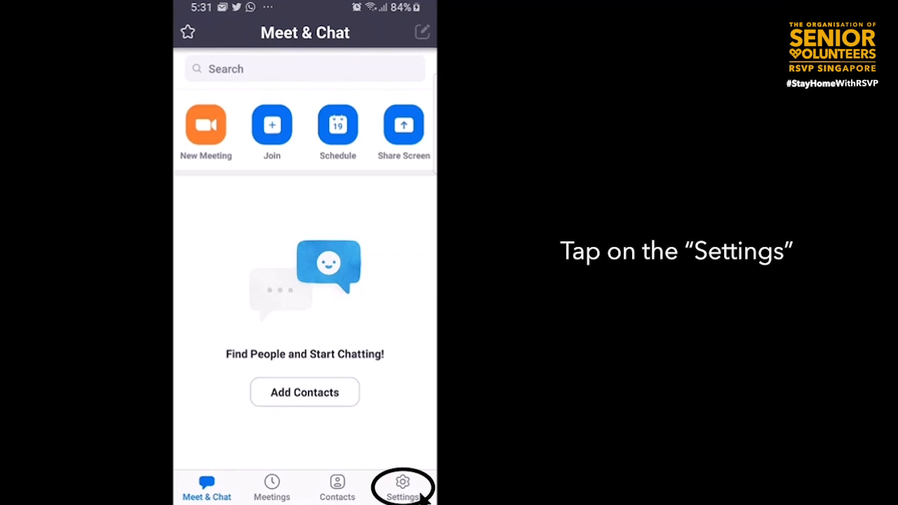
Set a cropped gallery picture as the profile photo from Settings > My Profiles.
{"action": "left_click", "coordinate": [401, 484]}
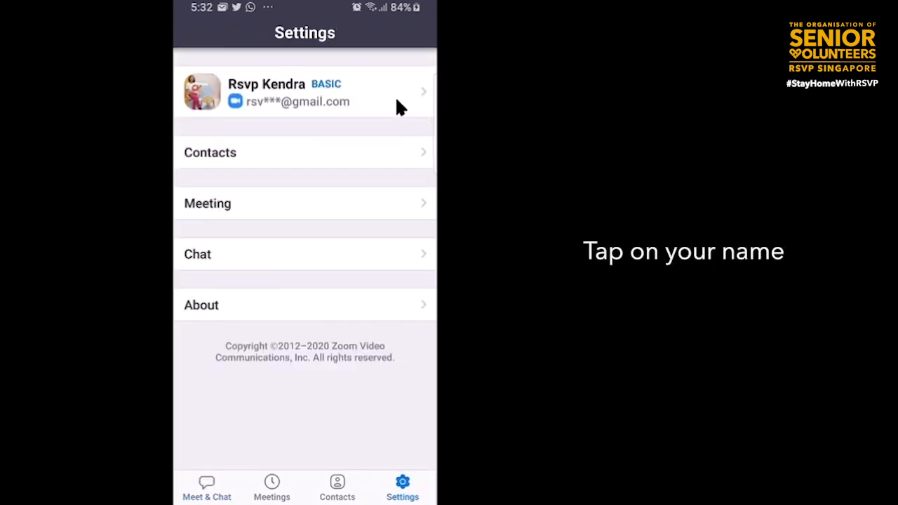
{"action": "left_click", "coordinate": [304, 93]}
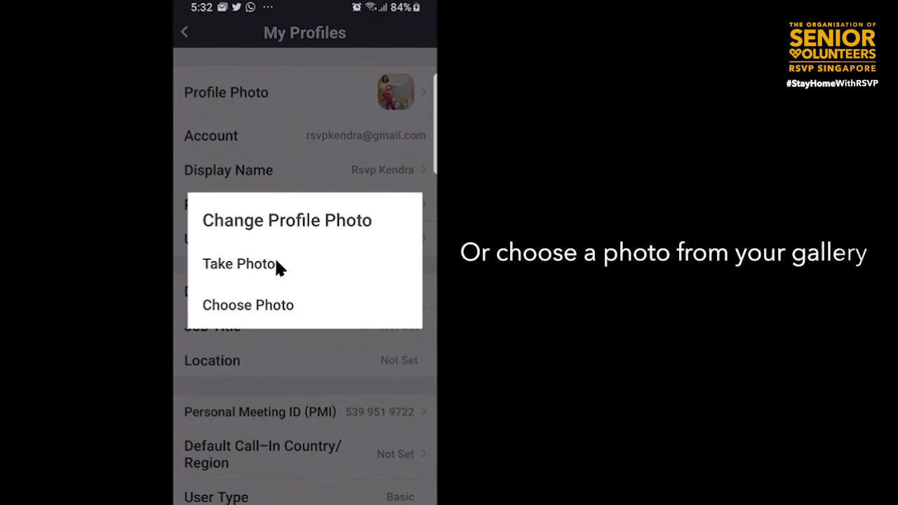
{"action": "mouse_move", "coordinate": [275, 311]}
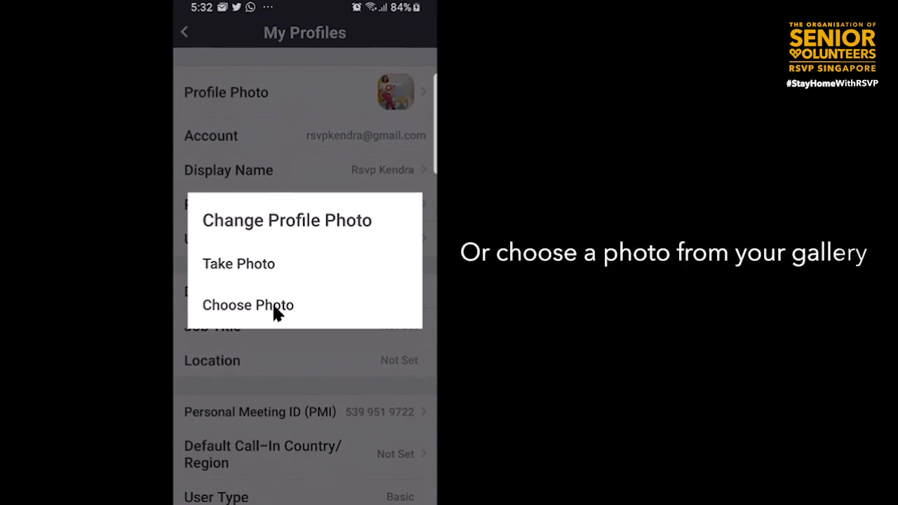
{"action": "left_click", "coordinate": [247, 305]}
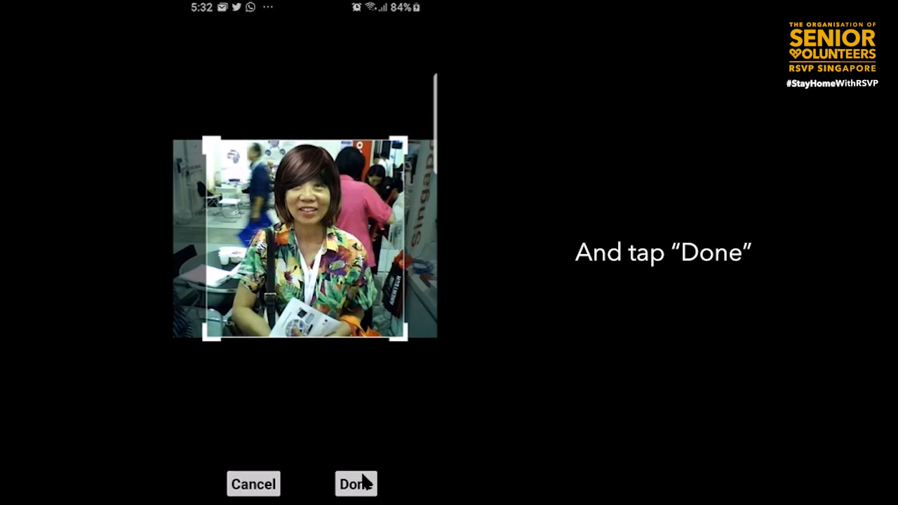
{"action": "left_click", "coordinate": [356, 484]}
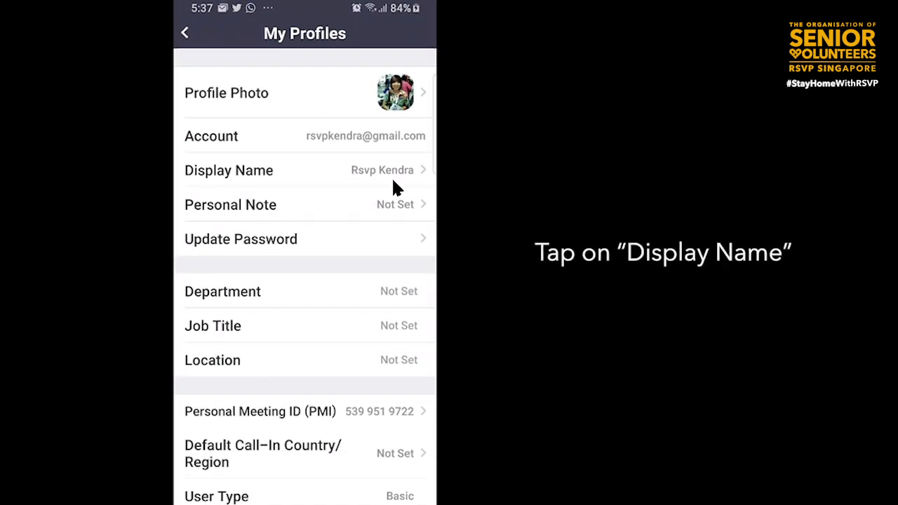
Edit the first and last name in the Display Name dialog and save with OK.
{"action": "left_click", "coordinate": [304, 169]}
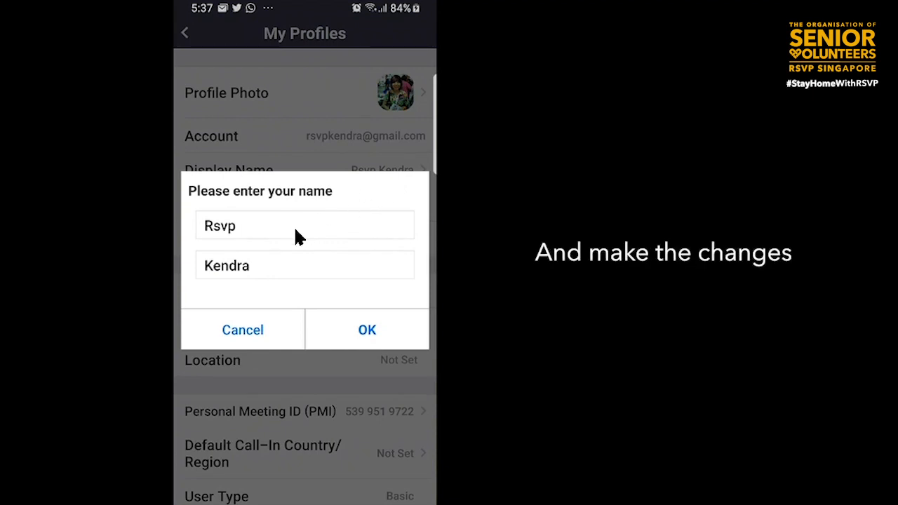
{"action": "left_click", "coordinate": [303, 265]}
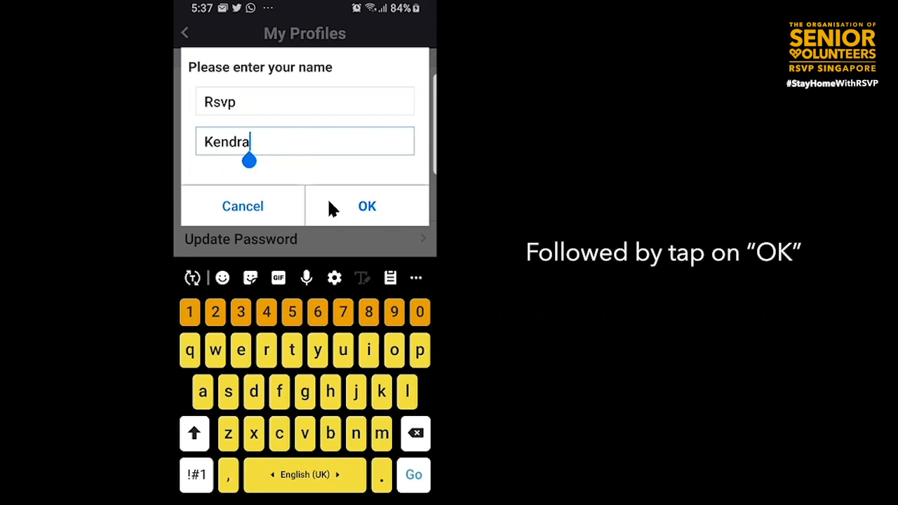
{"action": "left_click", "coordinate": [366, 205]}
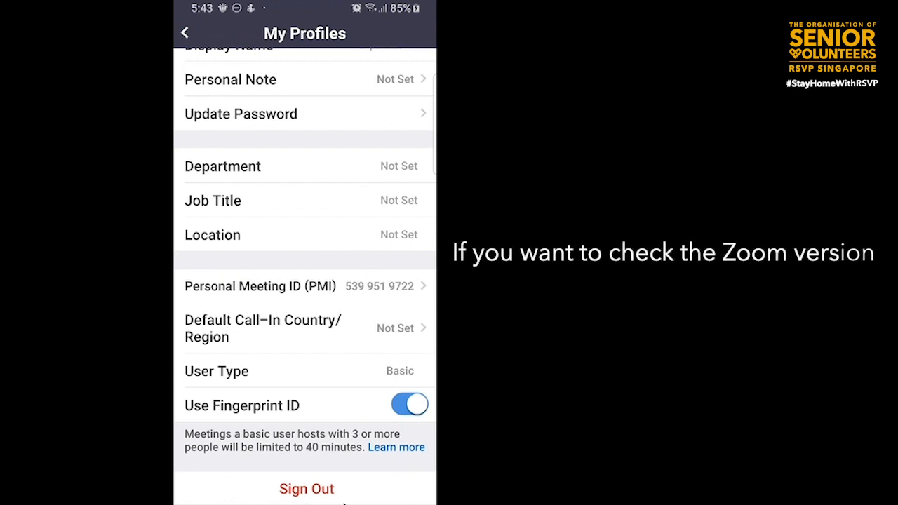
Check the installed Zoom version on the About page and dismiss the 'up to date' message.
{"action": "scroll", "scroll_direction": "up", "scroll_amount": 3}
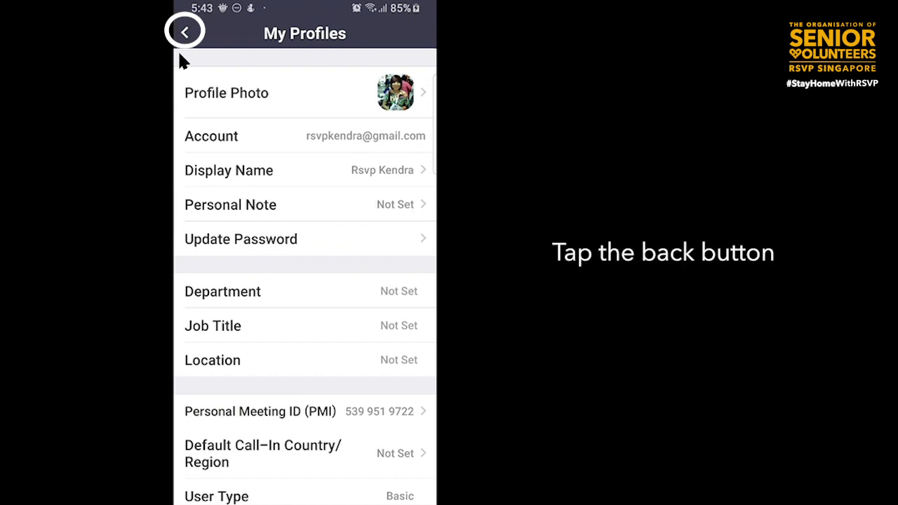
{"action": "left_click", "coordinate": [185, 32]}
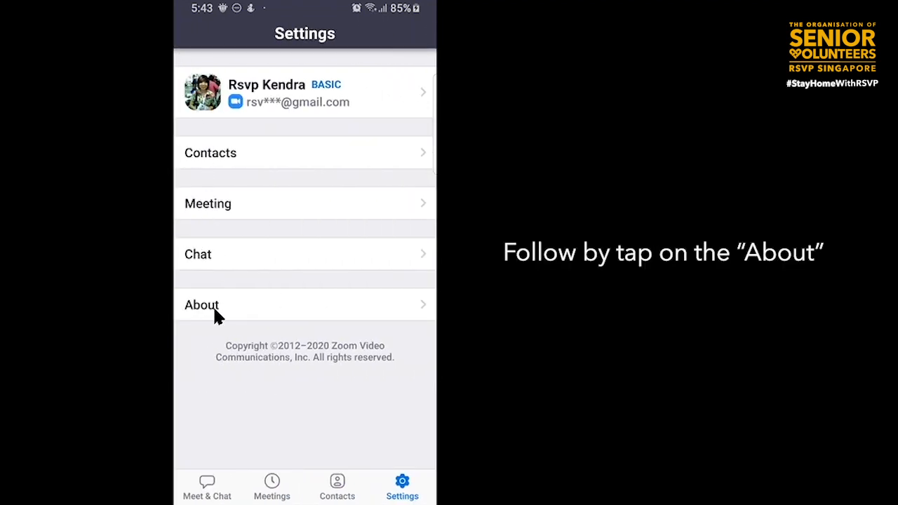
{"action": "left_click", "coordinate": [202, 305]}
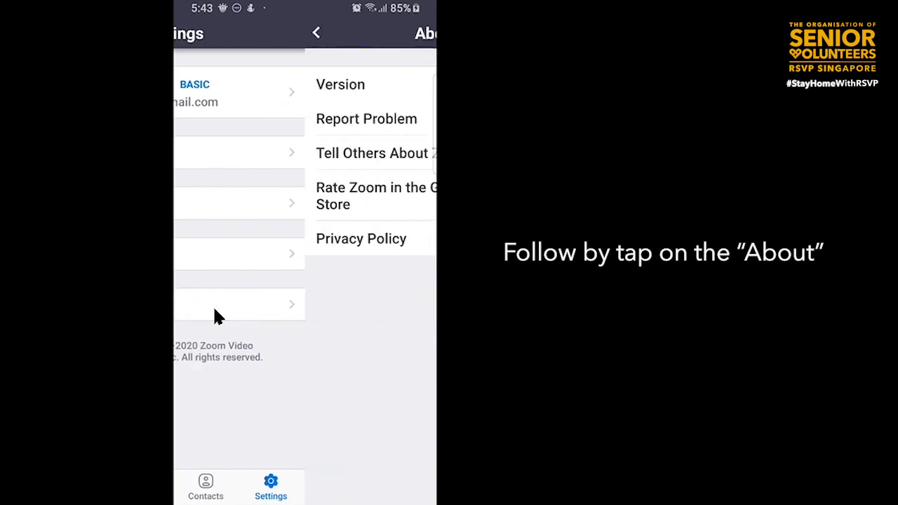
{"action": "left_click", "coordinate": [424, 34]}
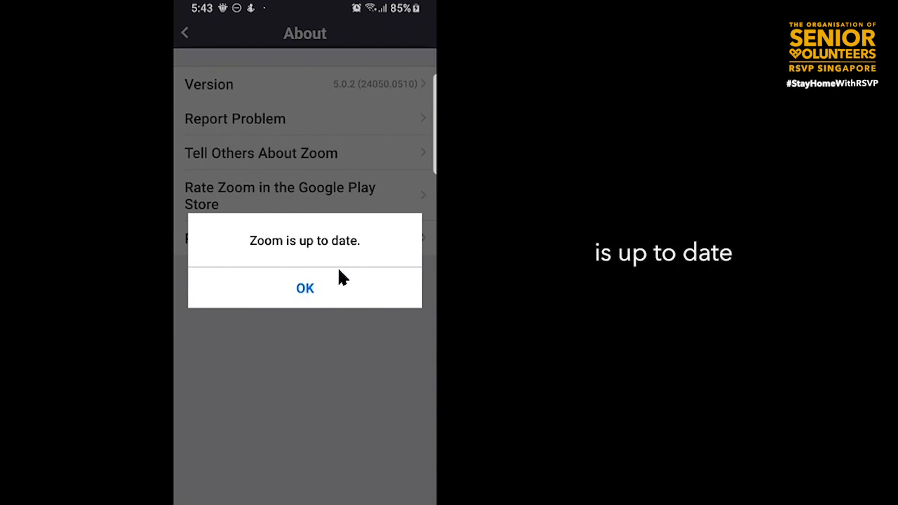
{"action": "left_click", "coordinate": [305, 288]}
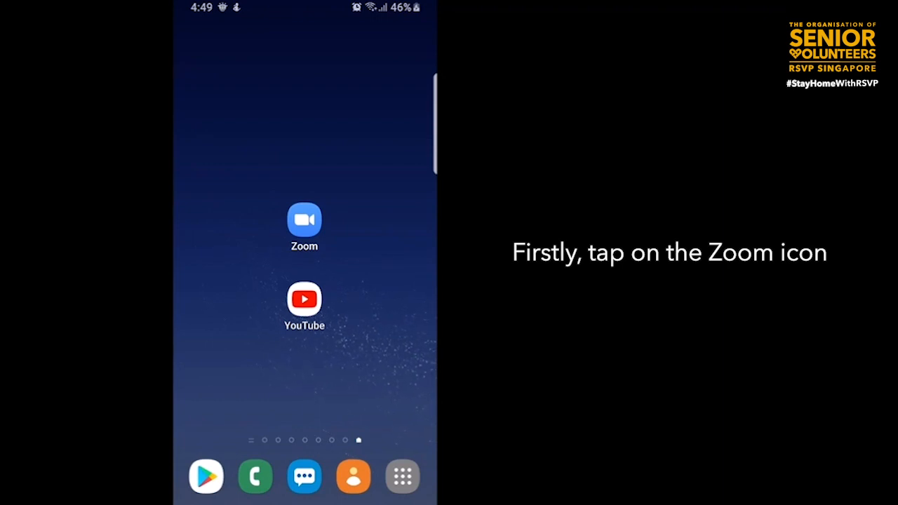
{"action": "left_click", "coordinate": [303, 219]}
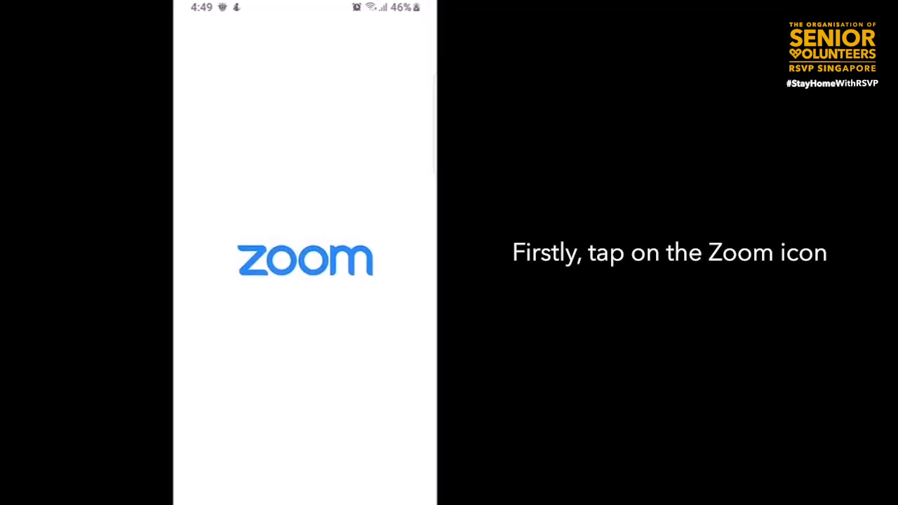
{"action": "left_click", "coordinate": [306, 259]}
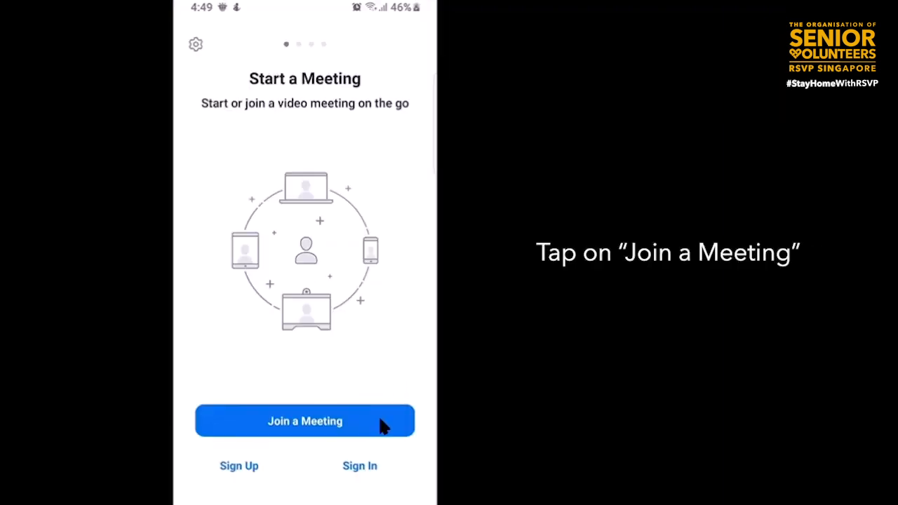
{"action": "left_click", "coordinate": [305, 421]}
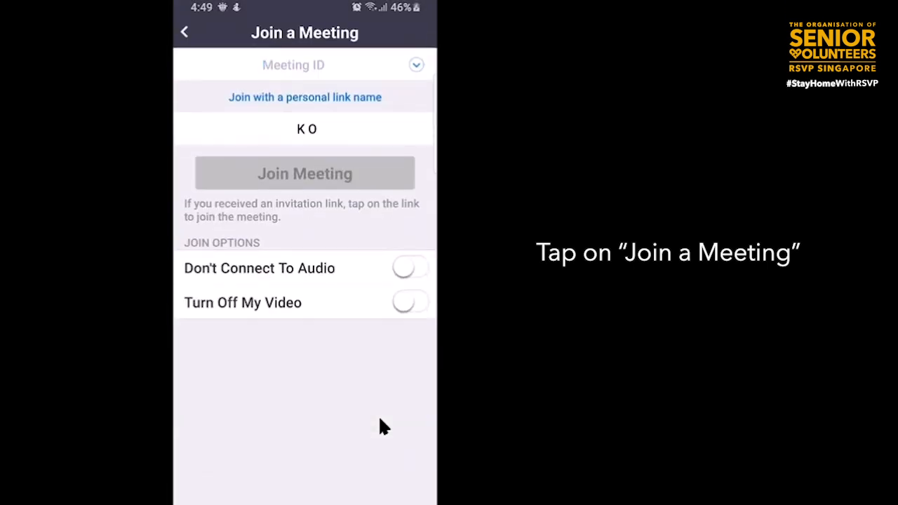
{"action": "left_click", "coordinate": [293, 65]}
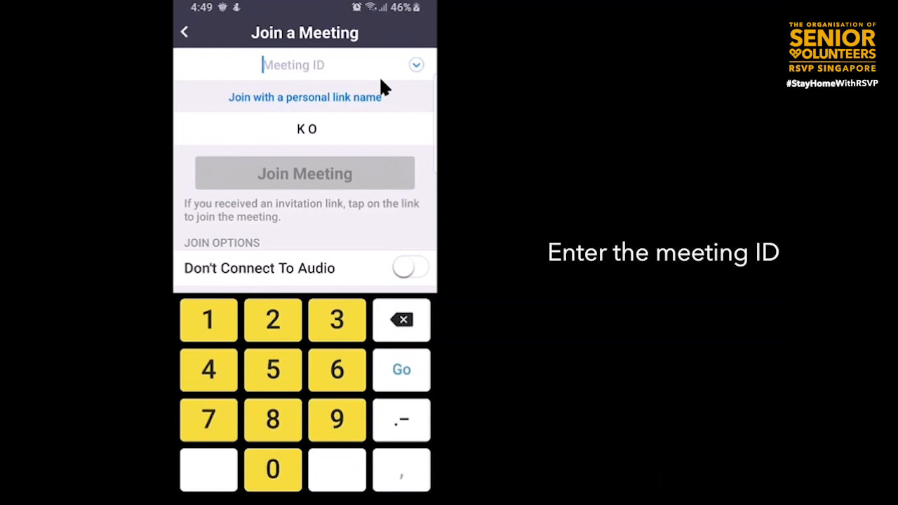
{"action": "type", "text": "770 7401 3471"}
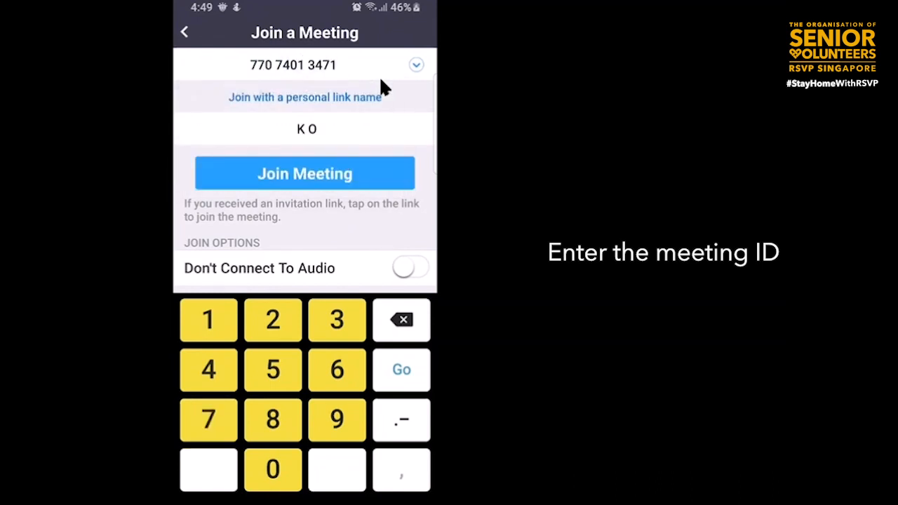
{"action": "scroll", "scroll_direction": "up", "scroll_amount": 3}
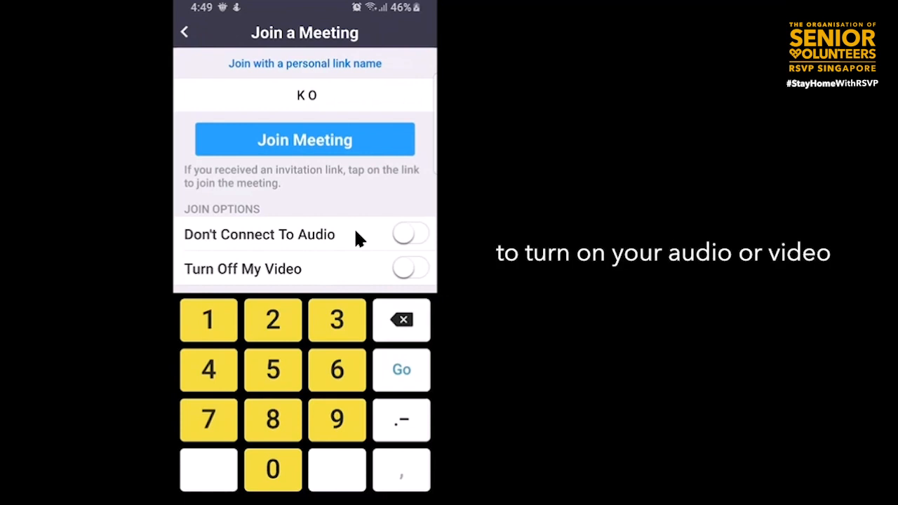
{"action": "mouse_move", "coordinate": [340, 275]}
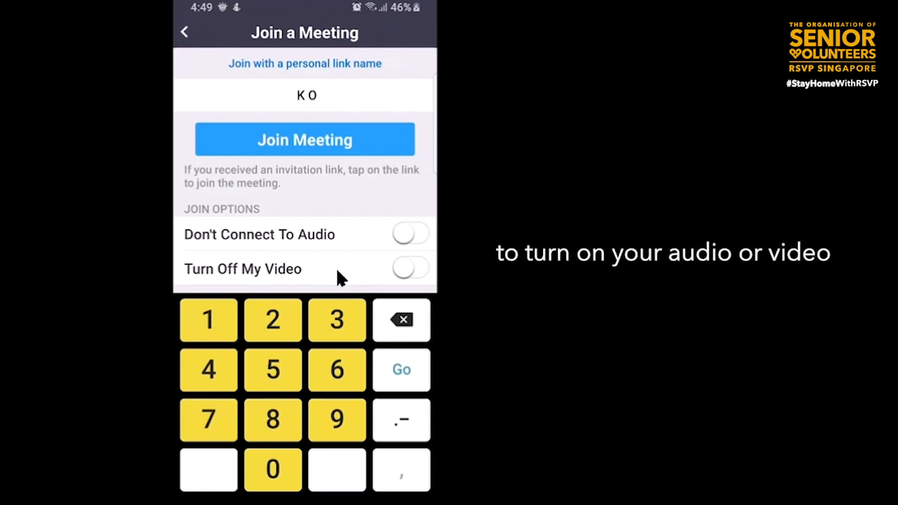
{"action": "mouse_move", "coordinate": [357, 157]}
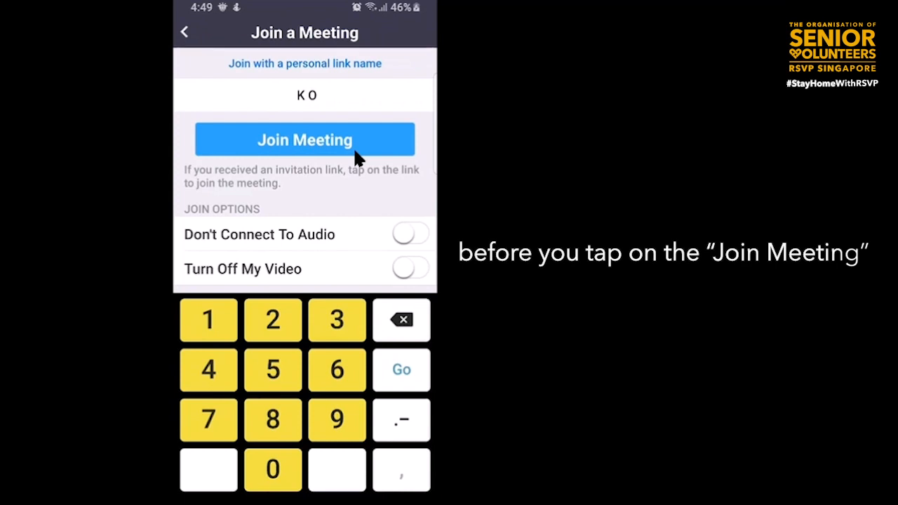
{"action": "left_click", "coordinate": [304, 141]}
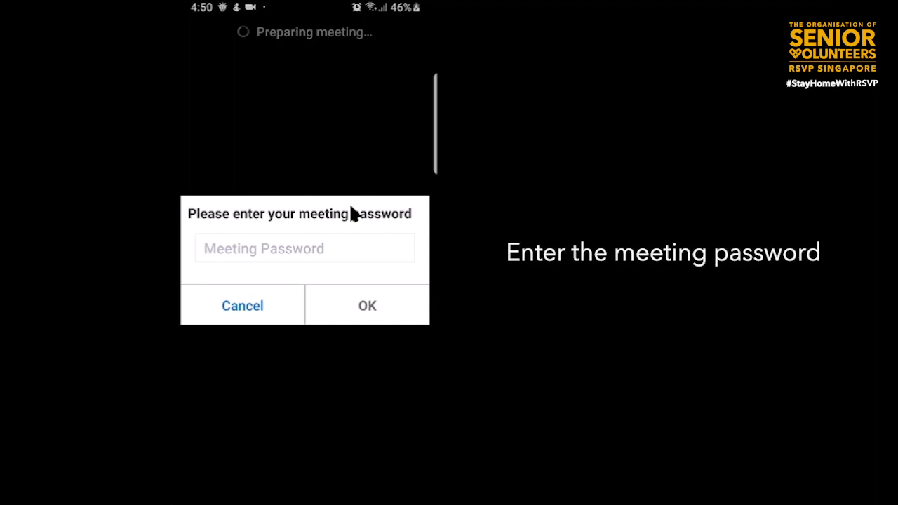
{"action": "mouse_move", "coordinate": [354, 259]}
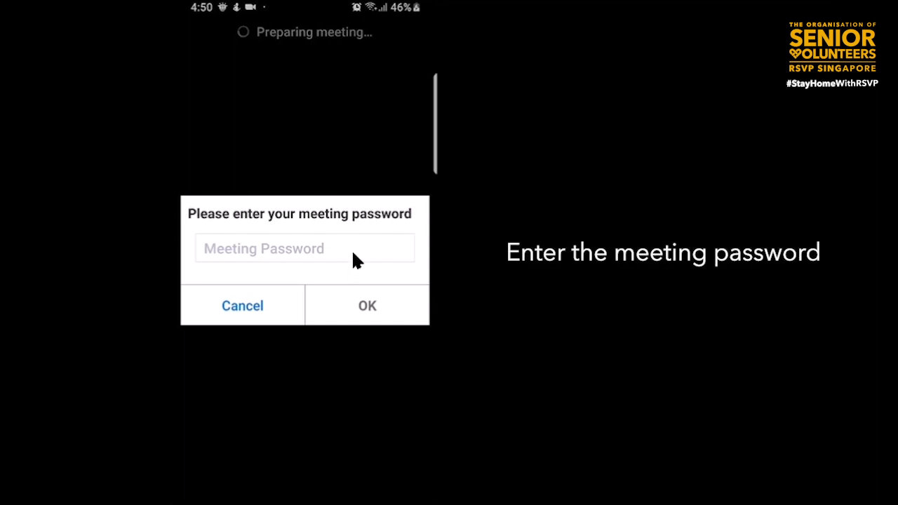
Enter the meeting password, confirm it and choose the video join option.
{"action": "left_click", "coordinate": [305, 249]}
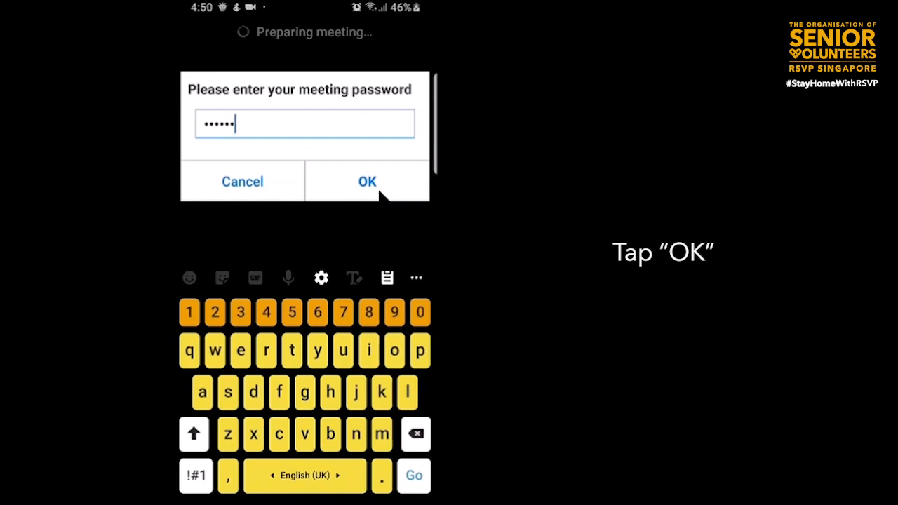
{"action": "left_click", "coordinate": [367, 181]}
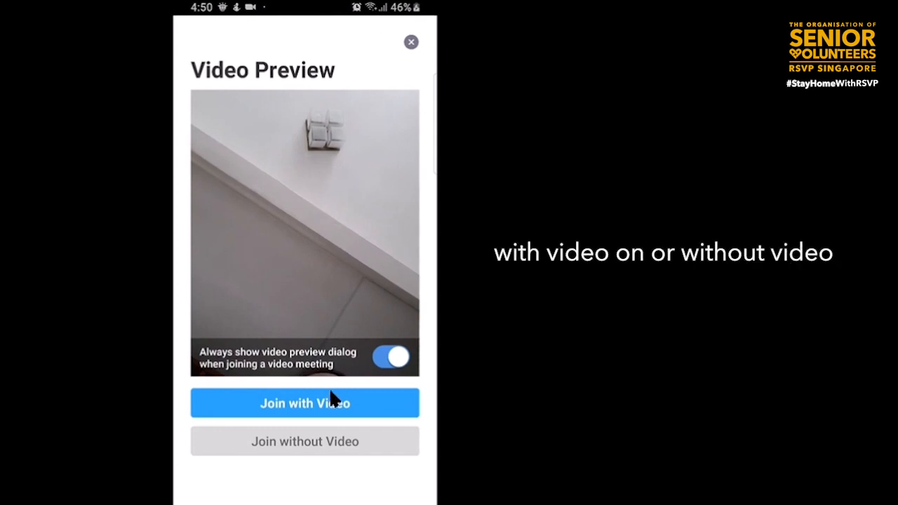
{"action": "mouse_move", "coordinate": [410, 294]}
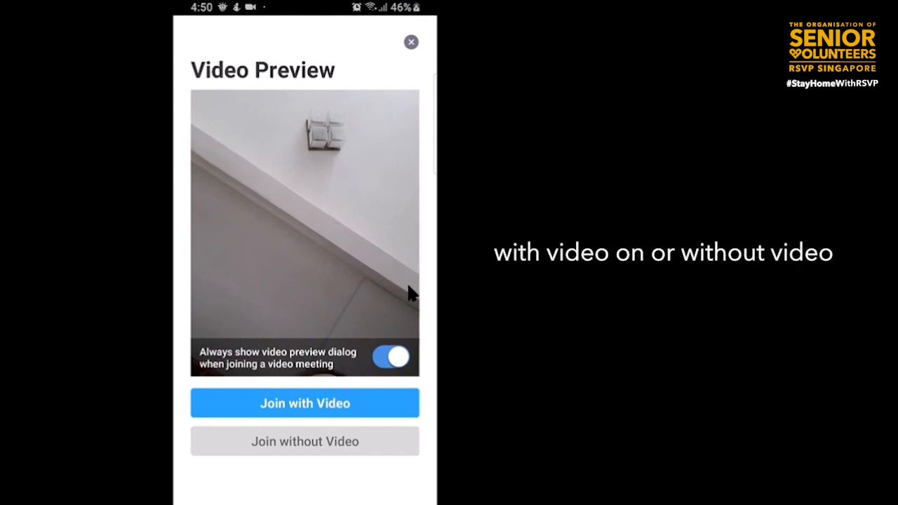
{"action": "left_click", "coordinate": [304, 402]}
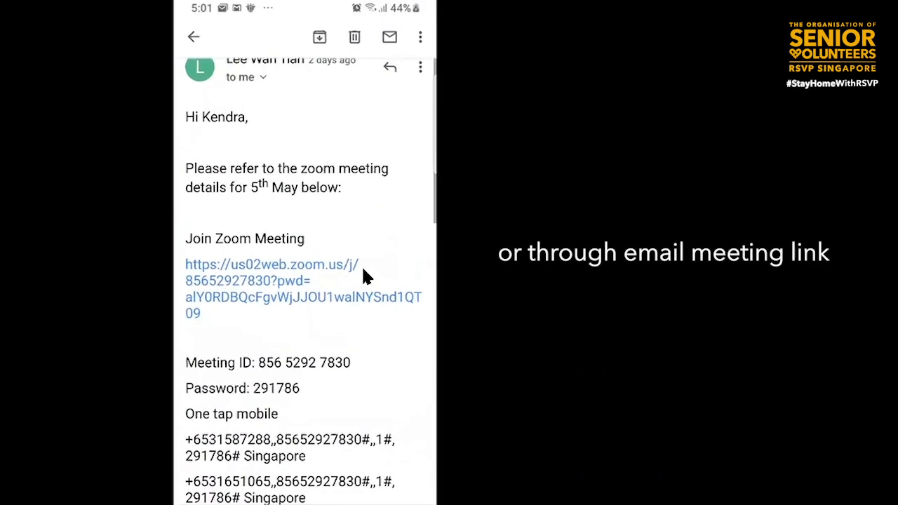
{"action": "mouse_move", "coordinate": [354, 333]}
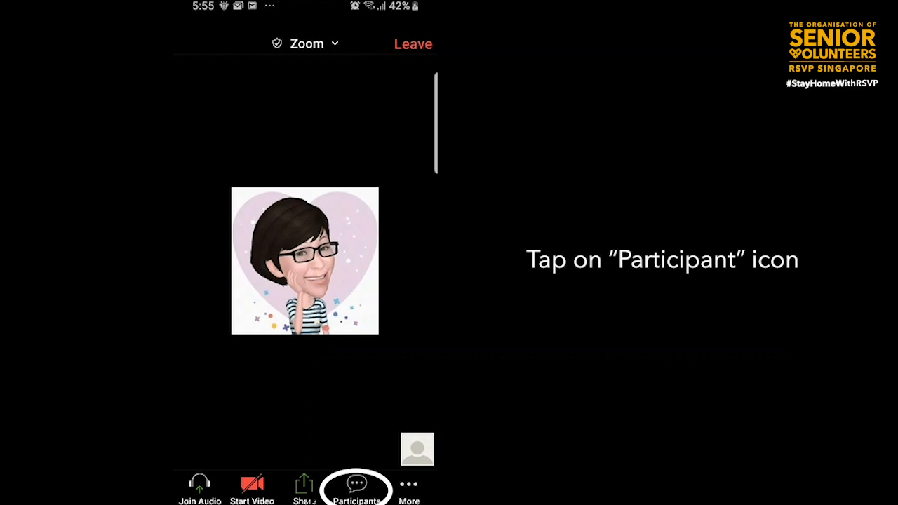
View the two-participant list, close it, then confirm leaving the meeting.
{"action": "left_click", "coordinate": [356, 489]}
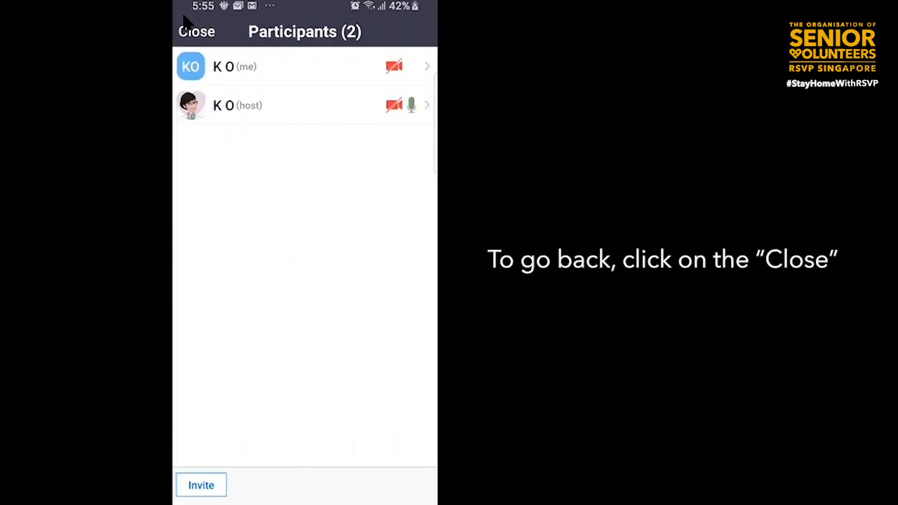
{"action": "left_click", "coordinate": [196, 31]}
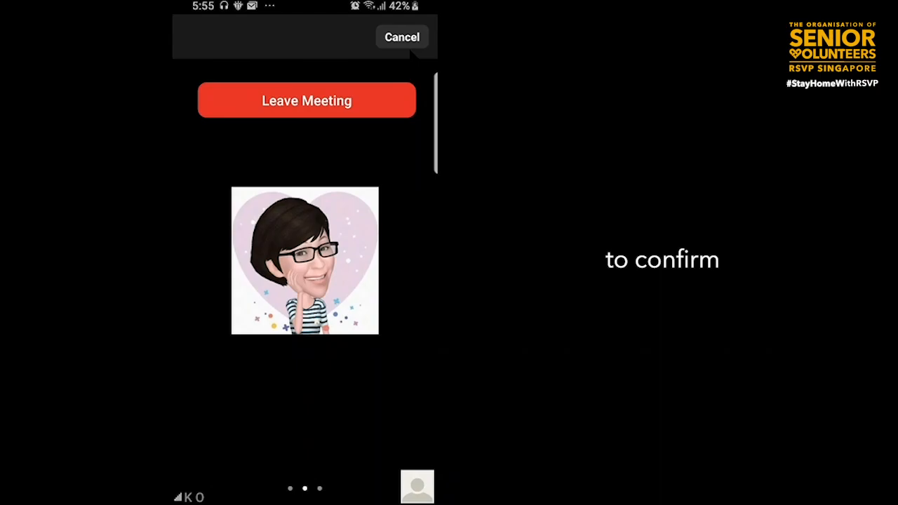
{"action": "left_click", "coordinate": [401, 37]}
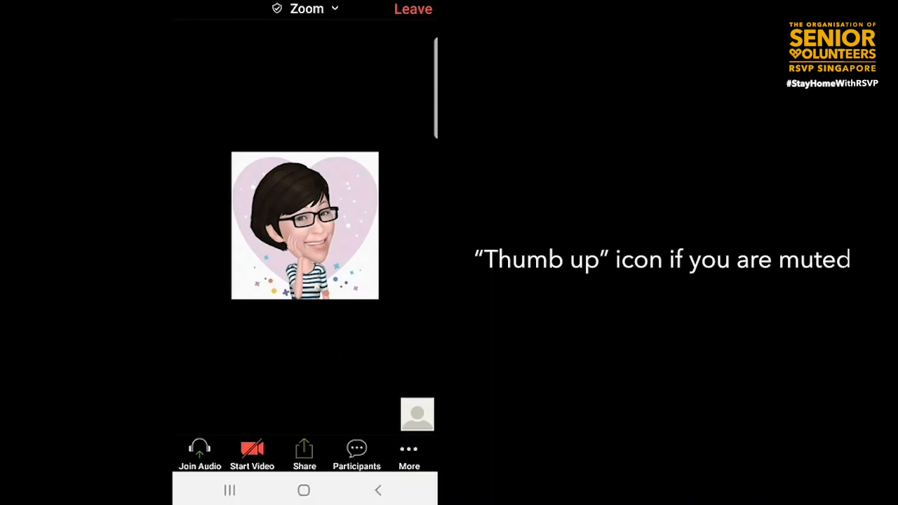
{"action": "left_click", "coordinate": [409, 449]}
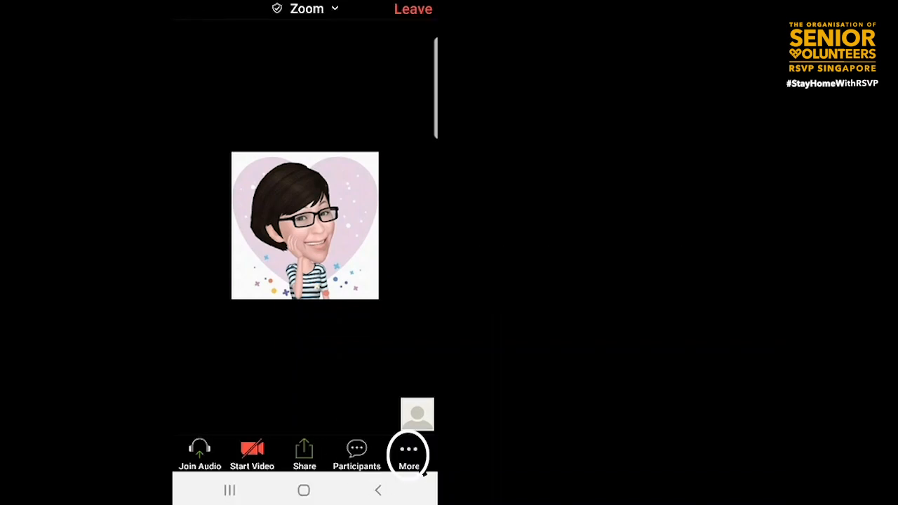
{"action": "left_click", "coordinate": [409, 454]}
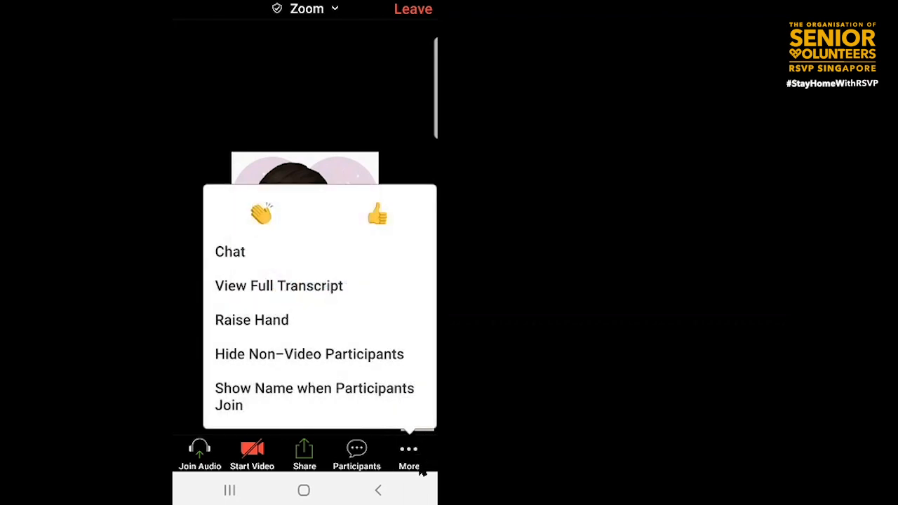
{"action": "mouse_move", "coordinate": [283, 235]}
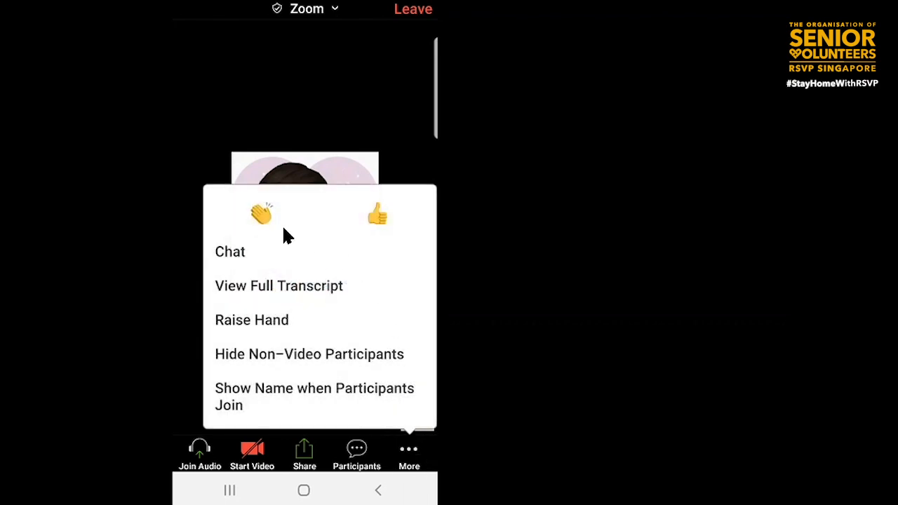
{"action": "mouse_move", "coordinate": [368, 241]}
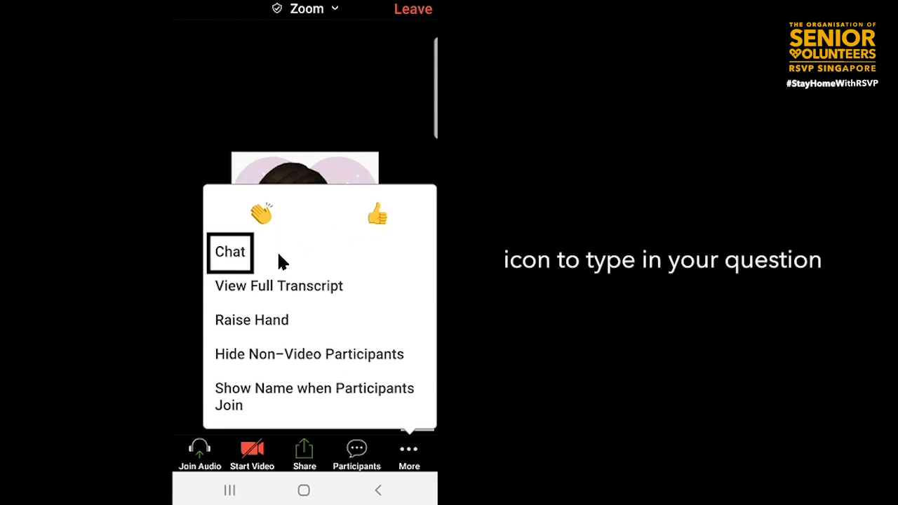
{"action": "left_click", "coordinate": [230, 253]}
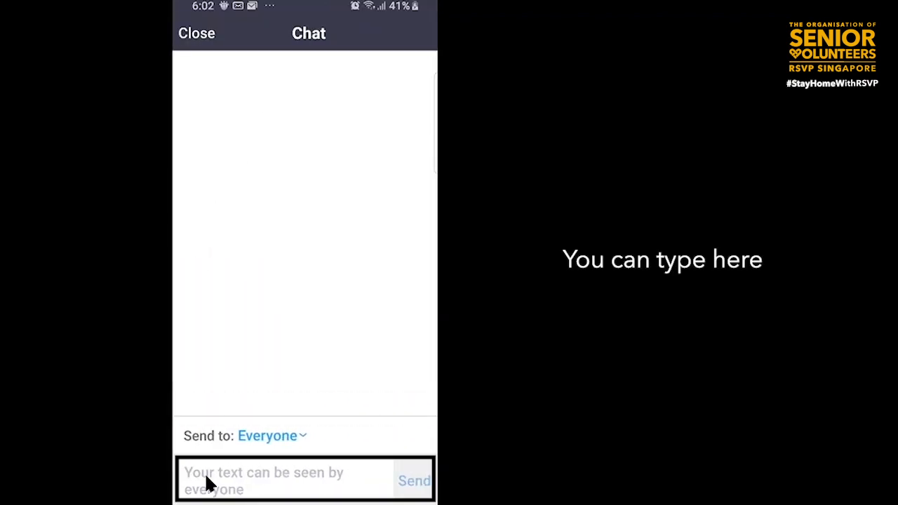
{"action": "mouse_move", "coordinate": [199, 63]}
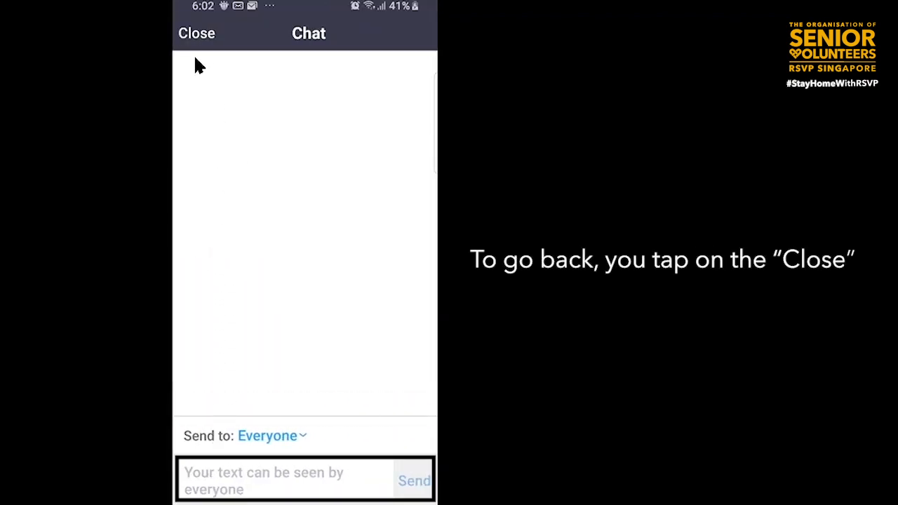
{"action": "left_click", "coordinate": [196, 33]}
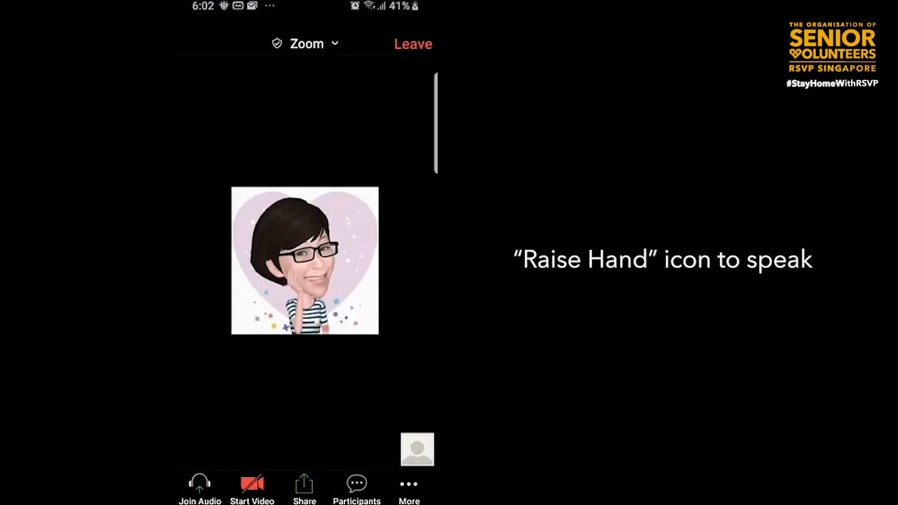
Raise your hand from More, then reopen More to show Lower Hand.
{"action": "left_click", "coordinate": [410, 488]}
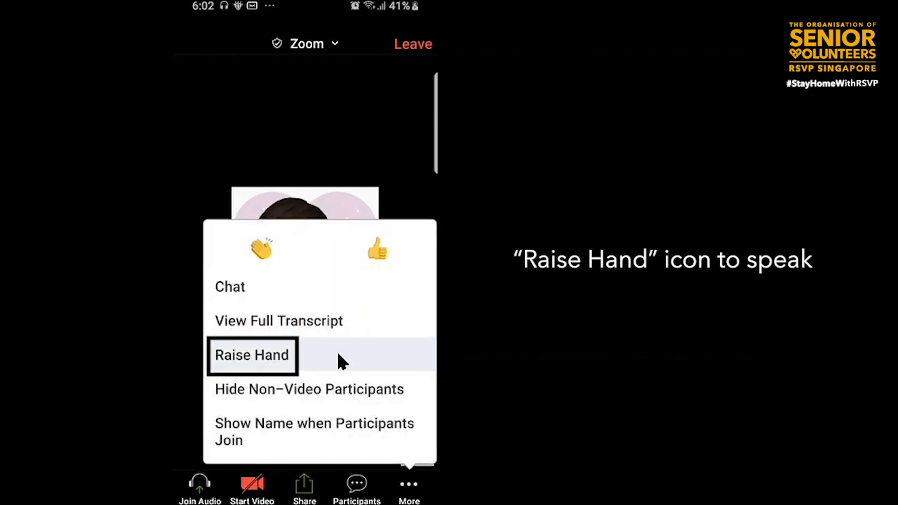
{"action": "left_click", "coordinate": [251, 355]}
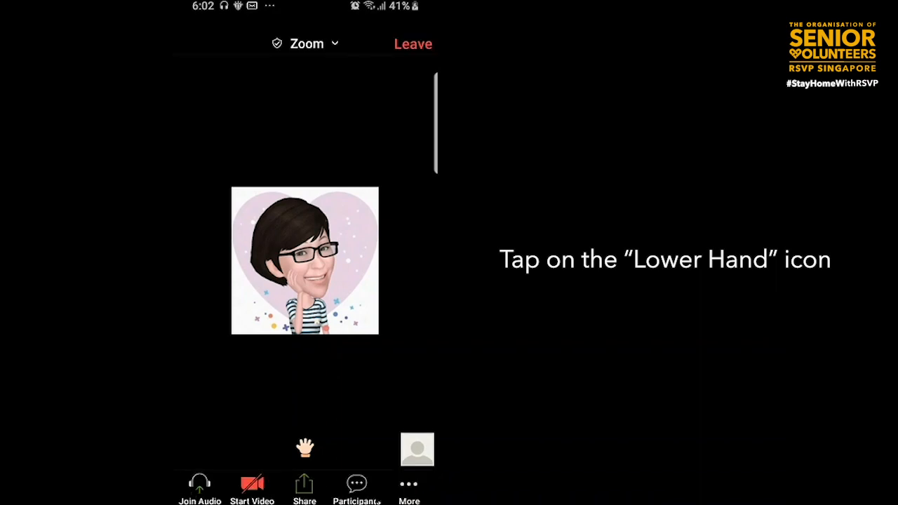
{"action": "left_click", "coordinate": [409, 488]}
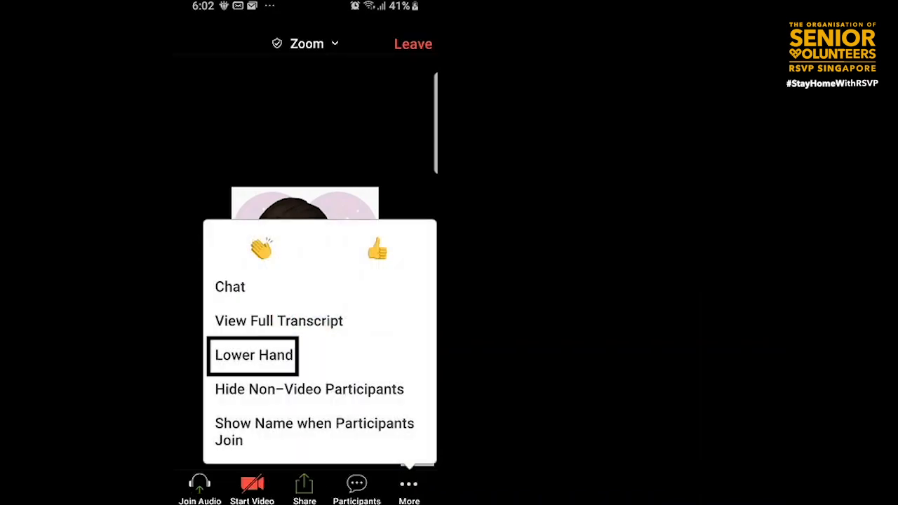